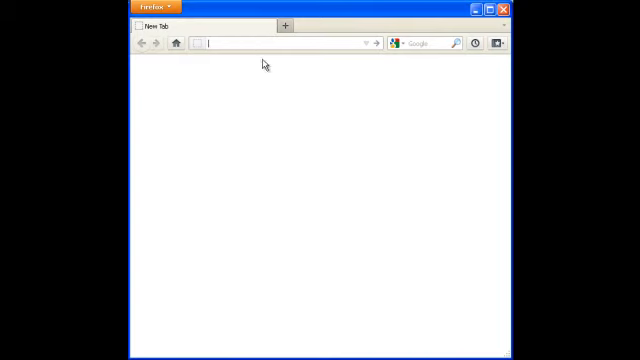
# Step: Load the unit's status page from its local address 192.168.0.111
pyautogui.write('192.168.0.111/status.rb')
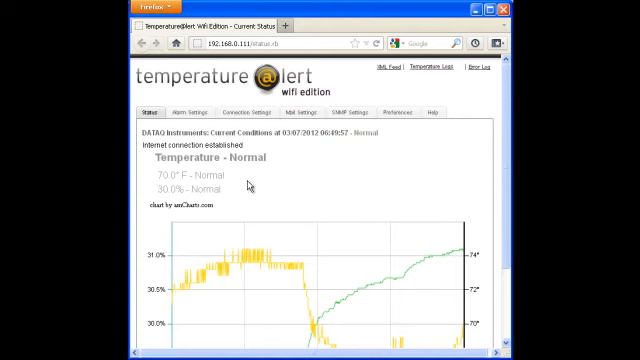
pyautogui.moveTo(400, 188)
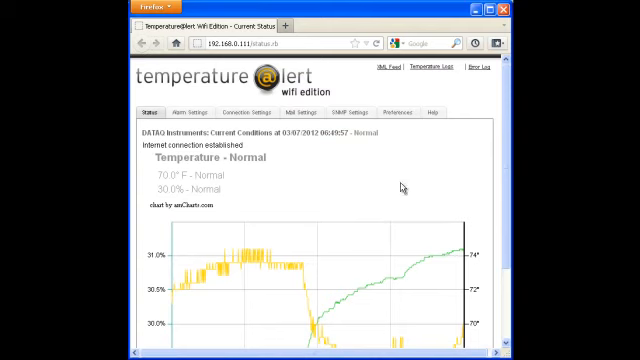
pyautogui.scroll(-3)
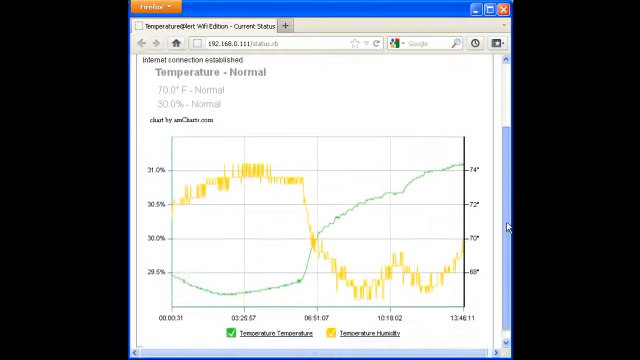
pyautogui.scroll(-3)
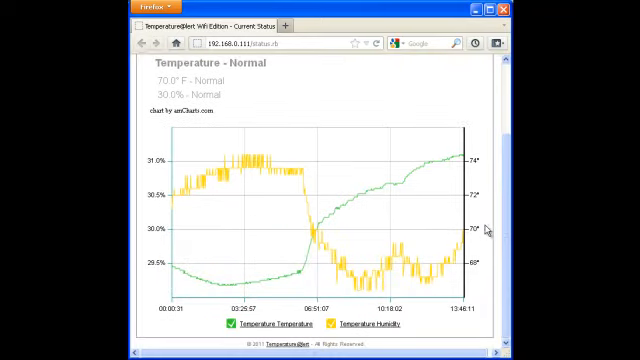
pyautogui.moveTo(392, 224)
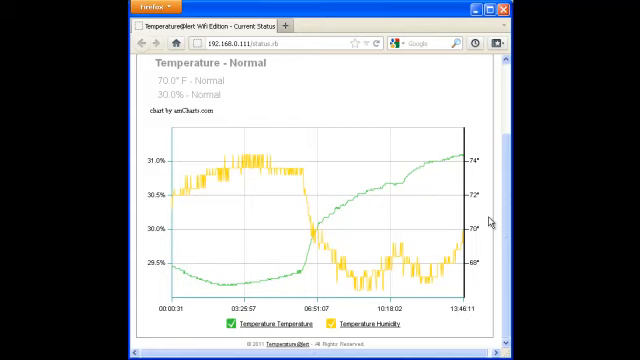
pyautogui.scroll(3)
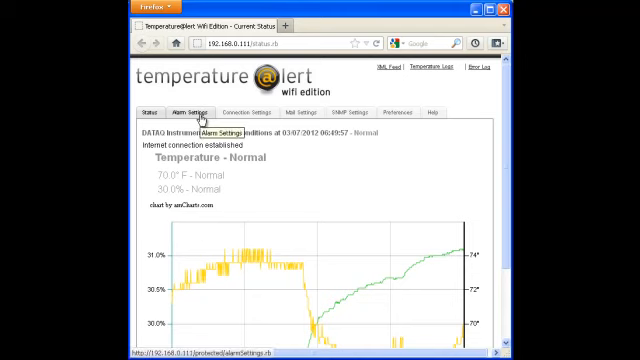
pyautogui.click(188, 112)
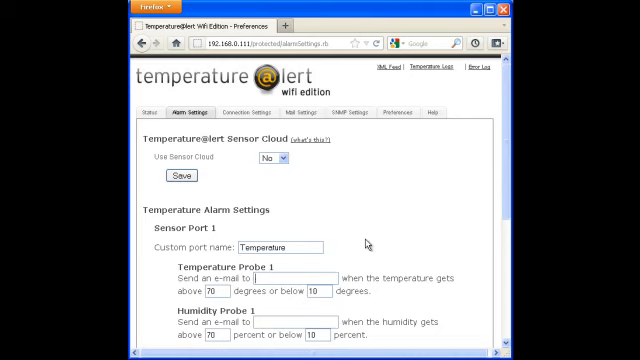
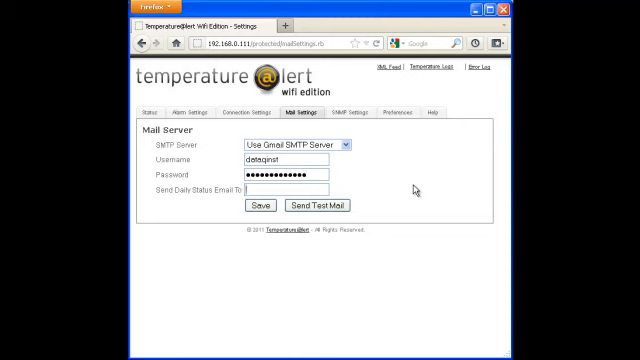
# Step: Enter the Gmail account username for the Gmail SMTP mail server
pyautogui.write('su')
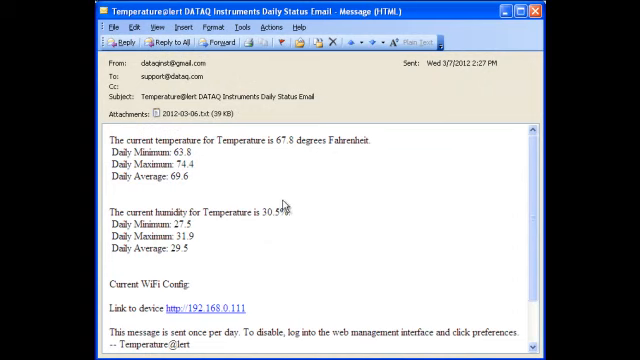
pyautogui.moveTo(284, 206)
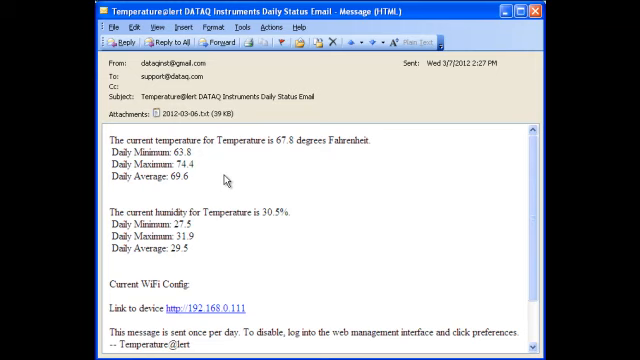
pyautogui.moveTo(228, 240)
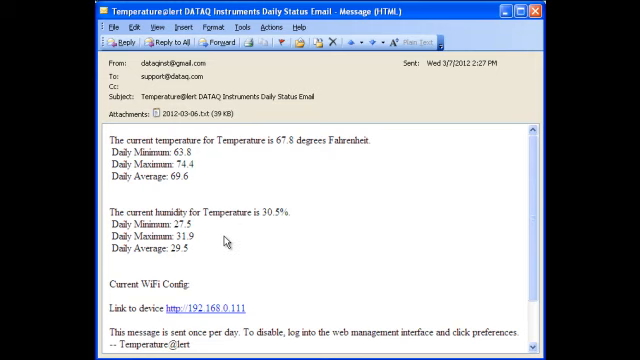
pyautogui.moveTo(204, 112)
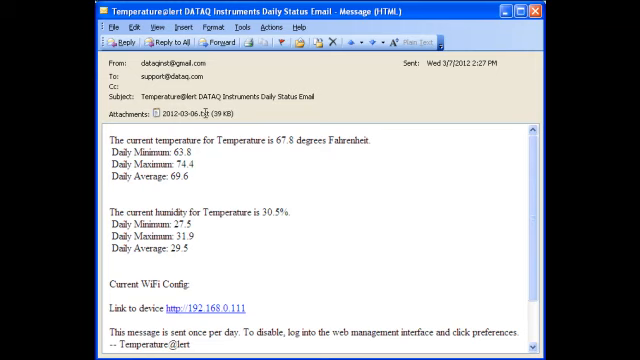